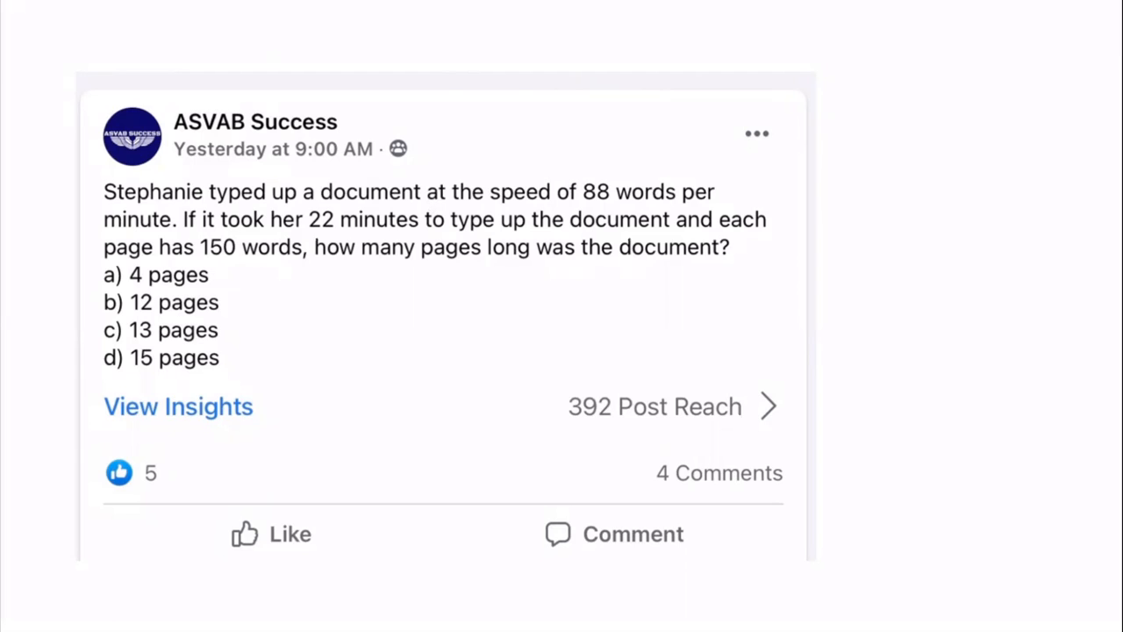
mouse_move(833, 53)
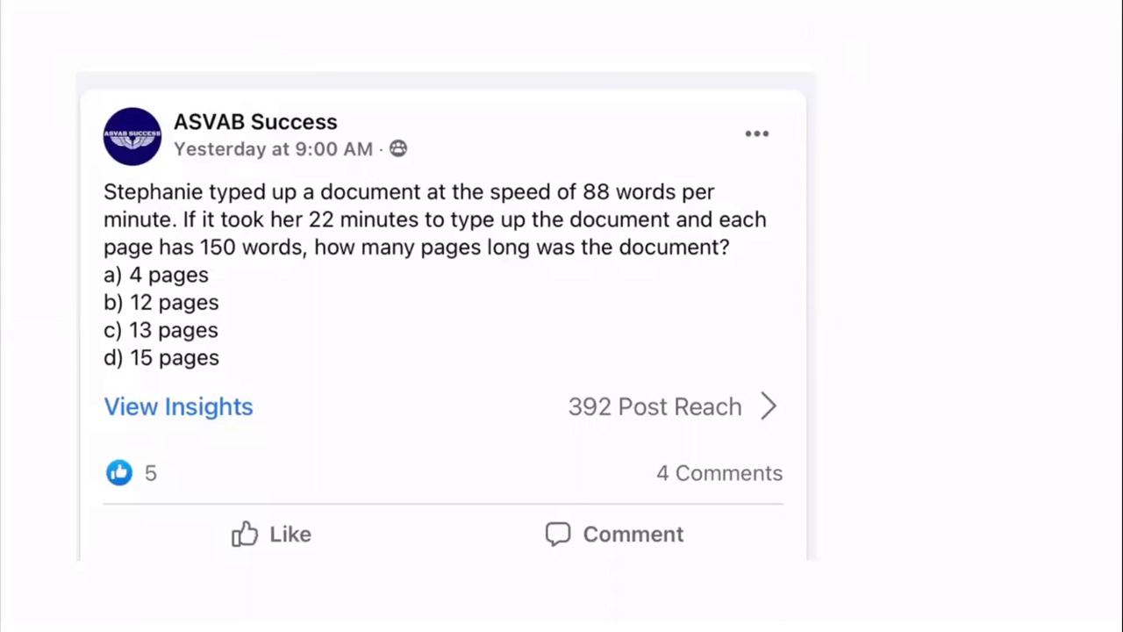
mouse_move(250, 202)
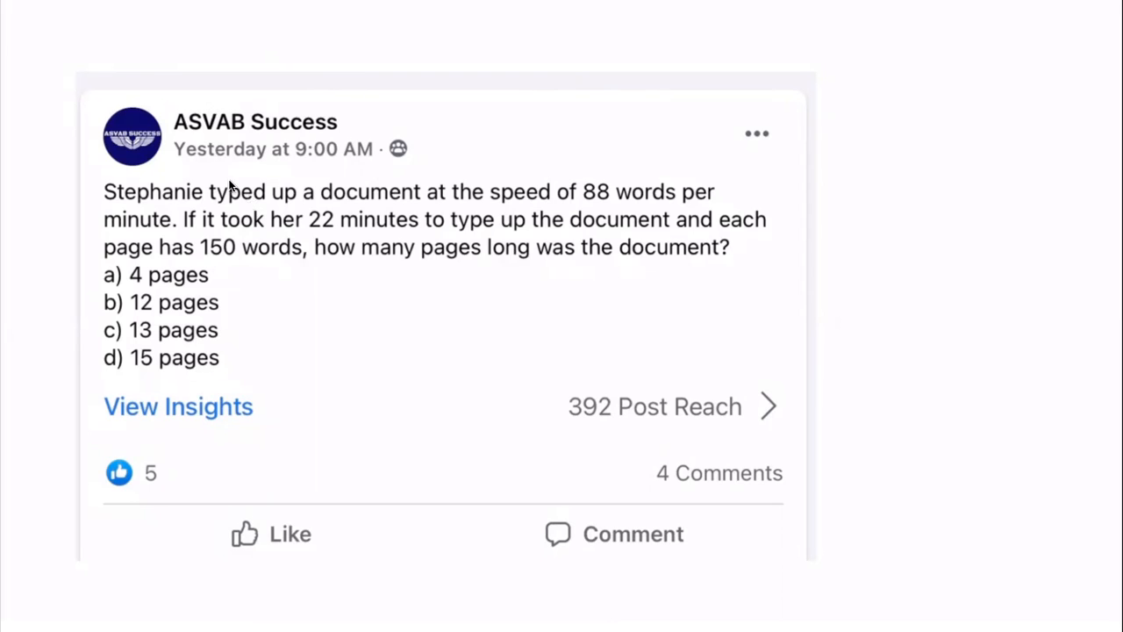
mouse_move(148, 70)
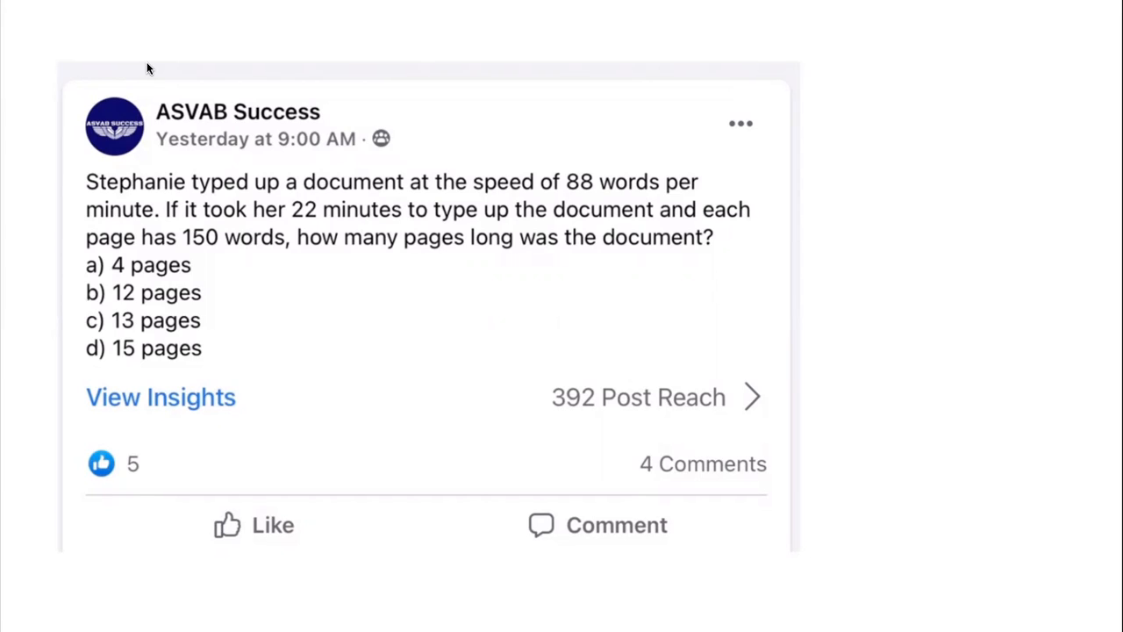
Underline 'each page has 150 words' and write the proportion 1 pg/150w = X pgs.
left_click_drag(304, 253, 626, 253)
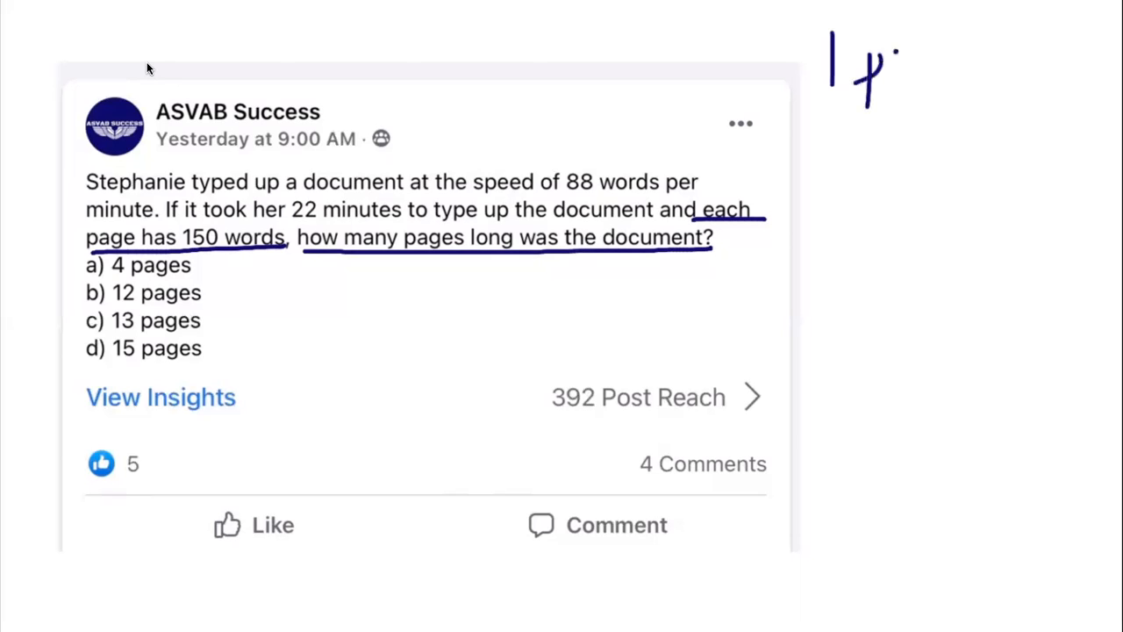
left_click_drag(865, 79, 943, 97)
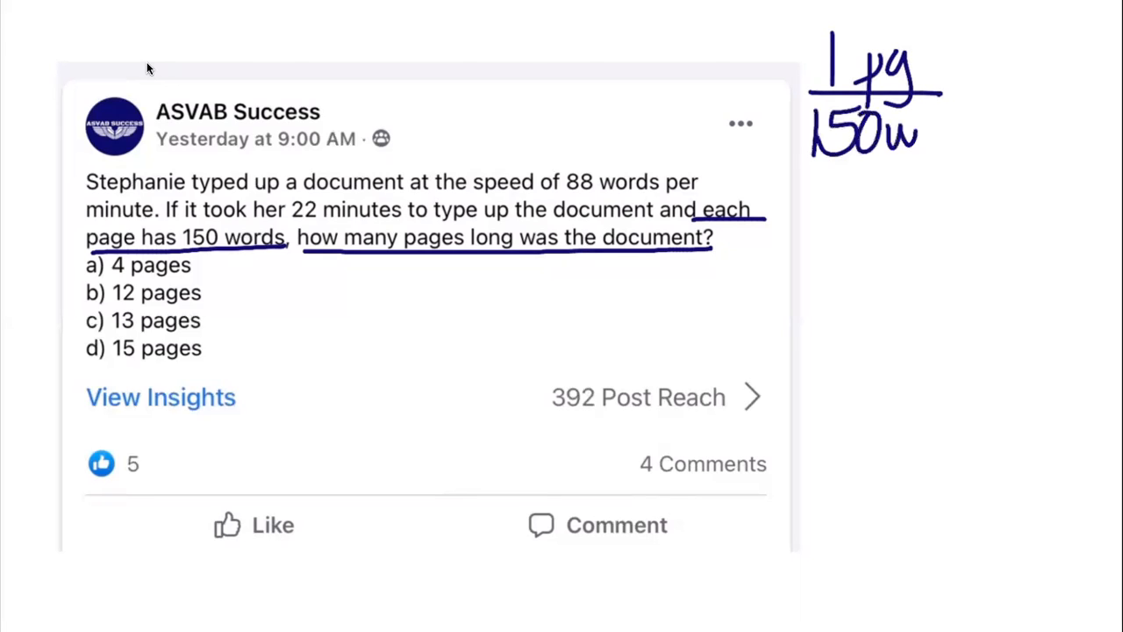
left_click_drag(948, 92, 974, 97)
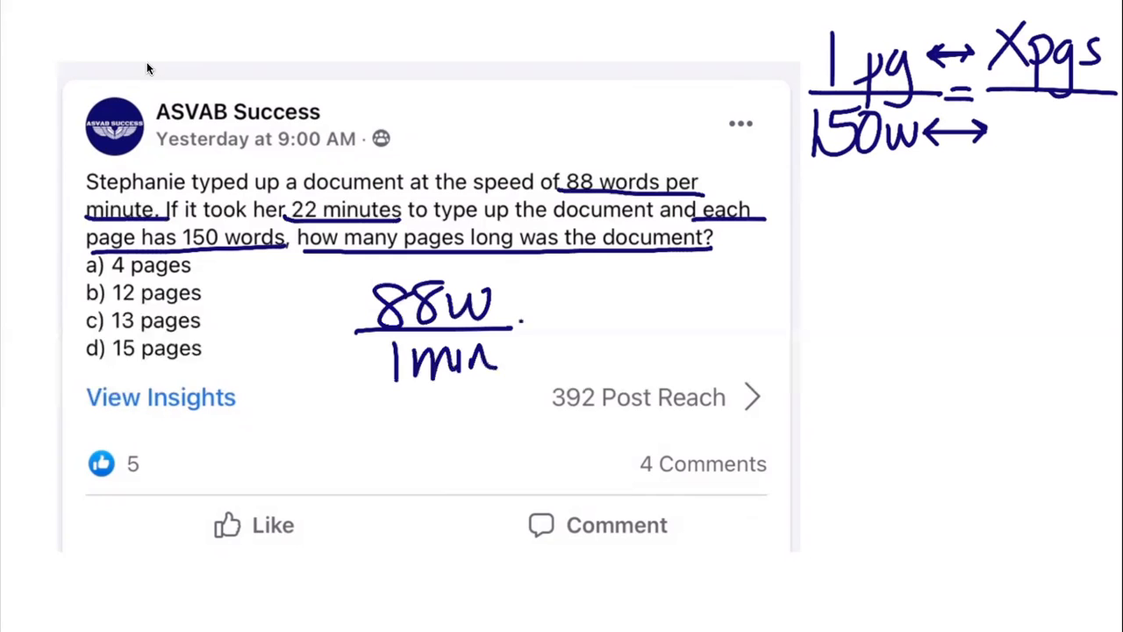
Continue writing the 88 words per minute fraction, 88w/1min.
left_click_drag(535, 324, 662, 325)
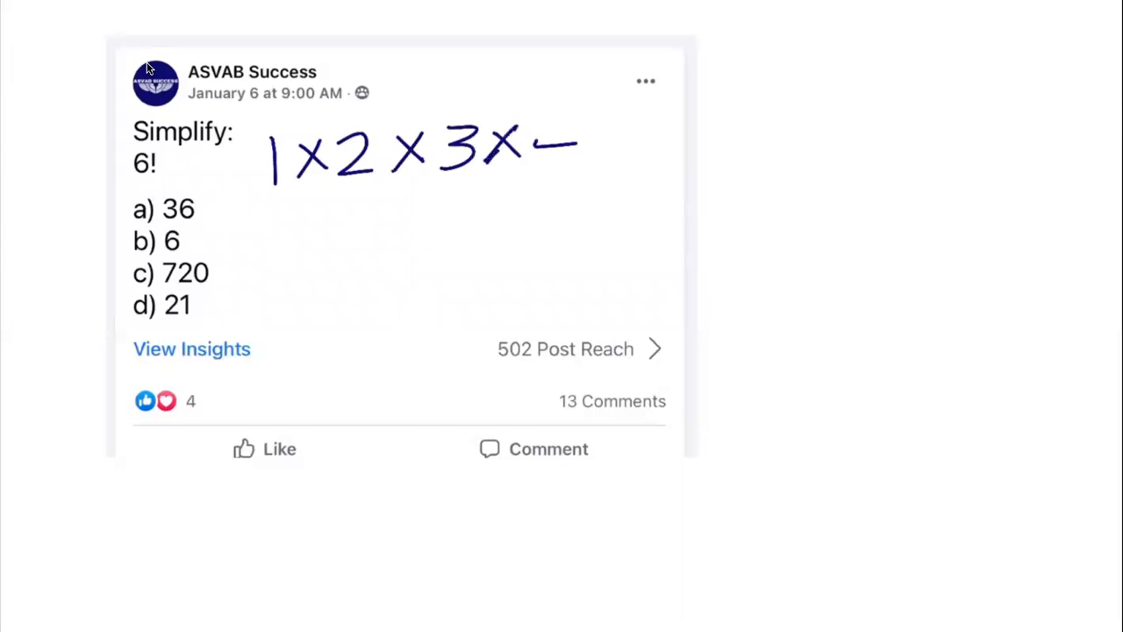
Add the factor 4 to the 6! expansion and start grouping factors to multiply.
left_click_drag(544, 149, 615, 154)
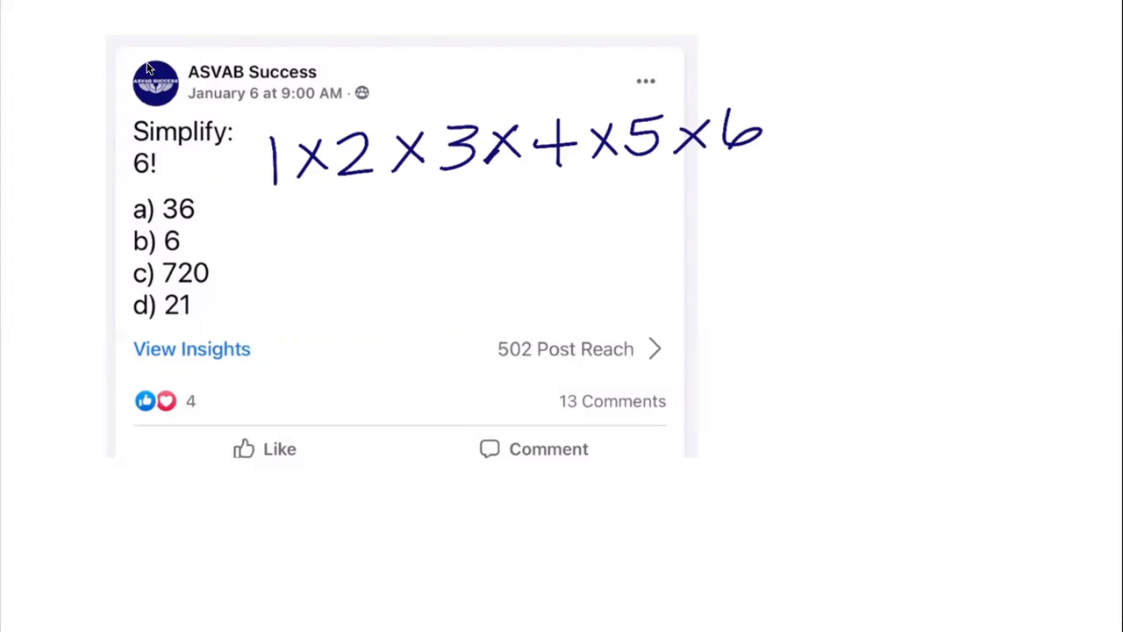
left_click_drag(280, 188, 342, 264)
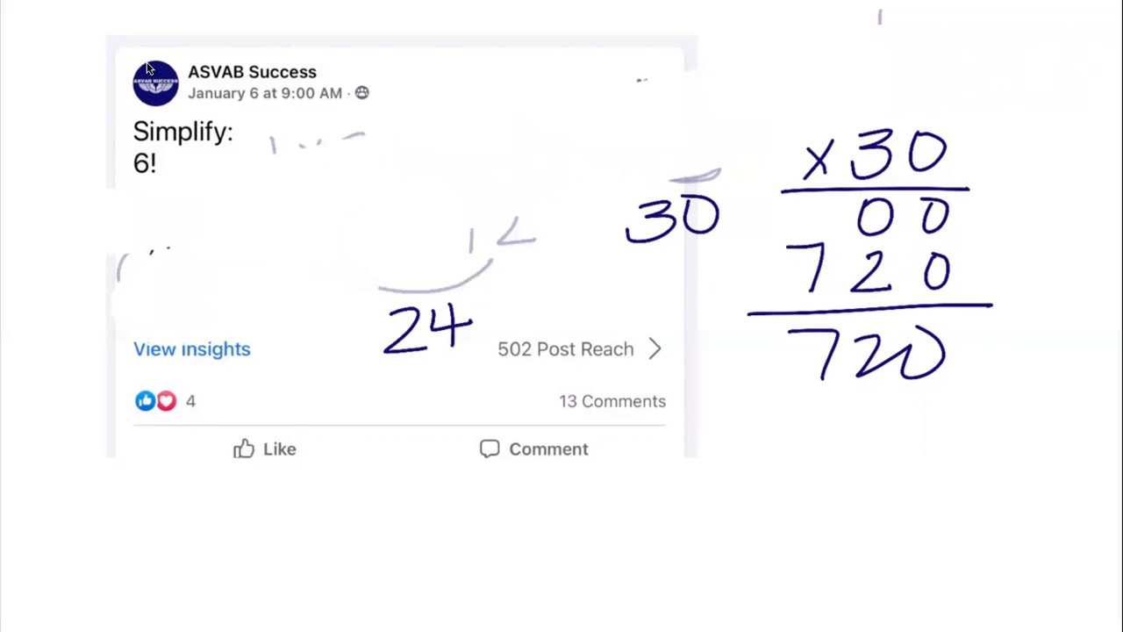
Scroll down past the 24 × 30 = 720 working toward the next post.
scroll("down", 3)
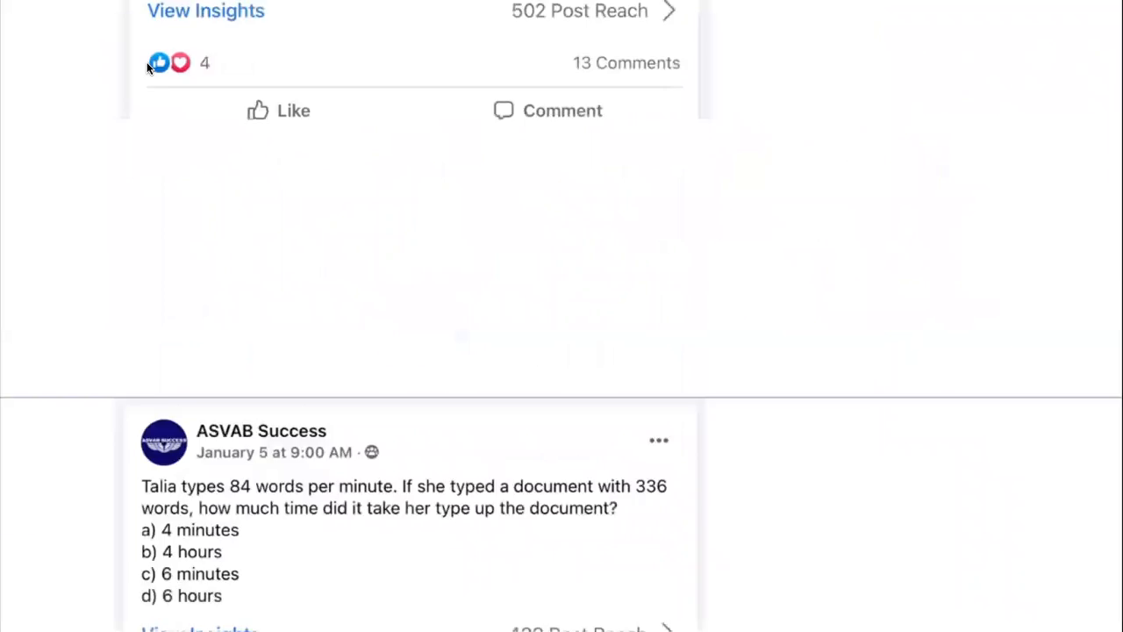
Scroll further to bring the Talia typing question (84 wpm, 336 words) into view.
scroll("down", 3)
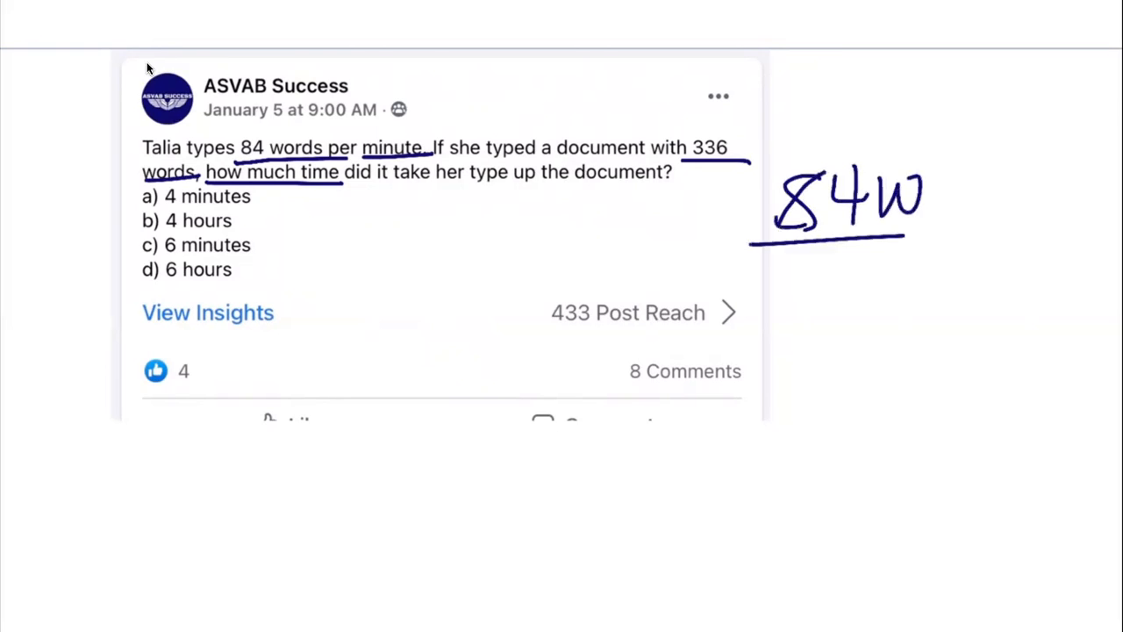
Write 84w/1 min = 336w/x min and cross-multiply to 84x = 336.
left_click_drag(781, 264, 886, 298)
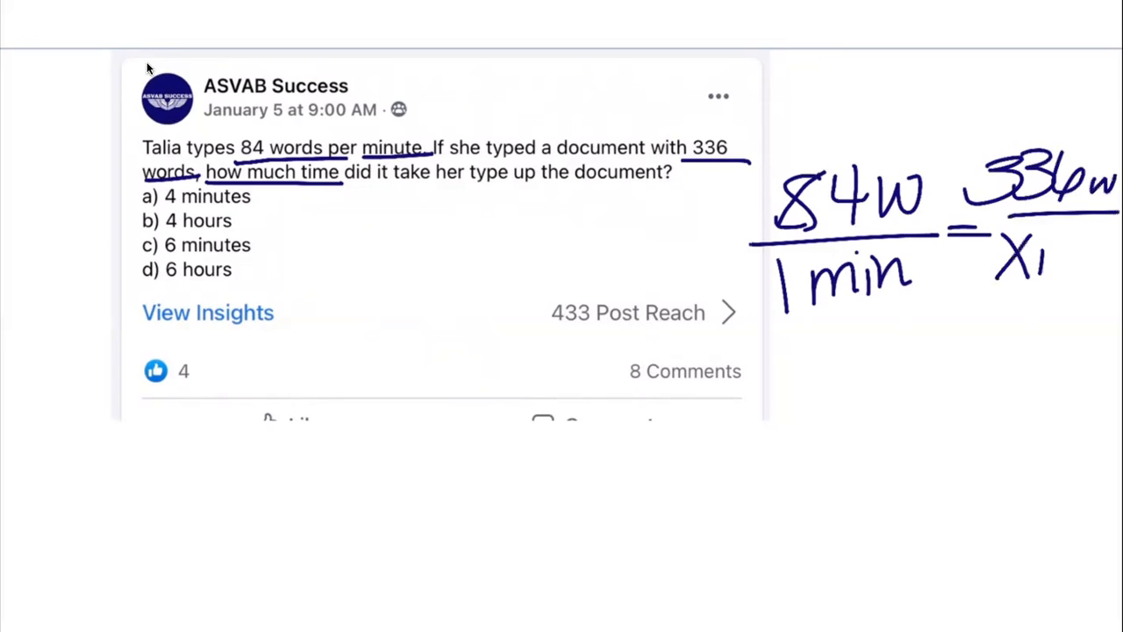
left_click_drag(1018, 255, 1114, 263)
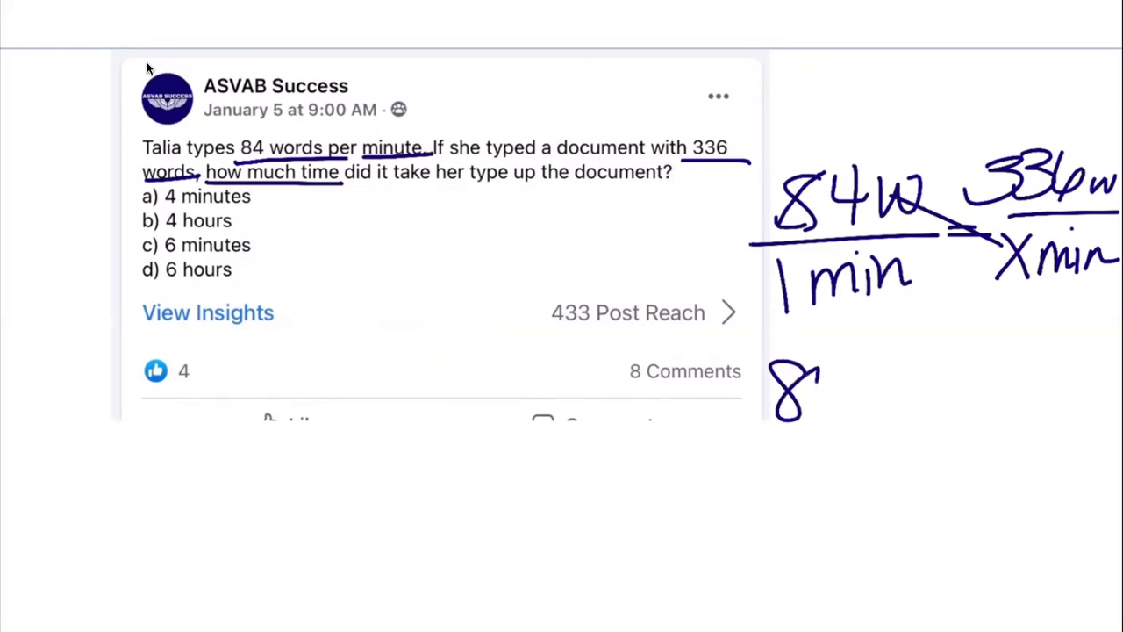
left_click_drag(794, 386, 947, 387)
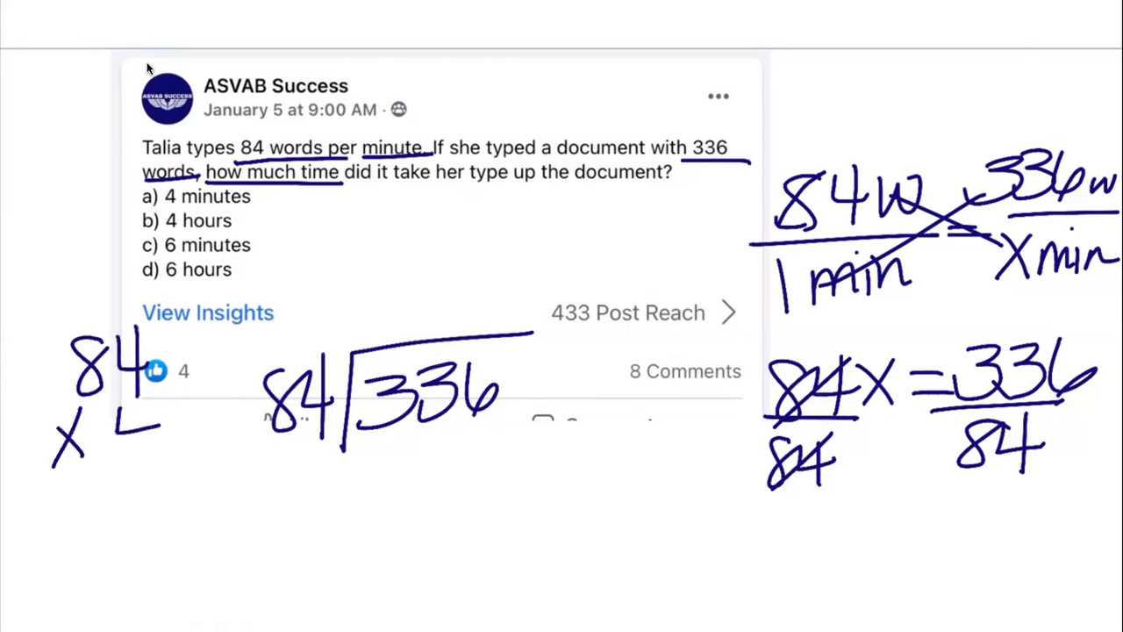
Check the answer with the multiplication 84 × 4 = 336.
left_click_drag(105, 430, 193, 474)
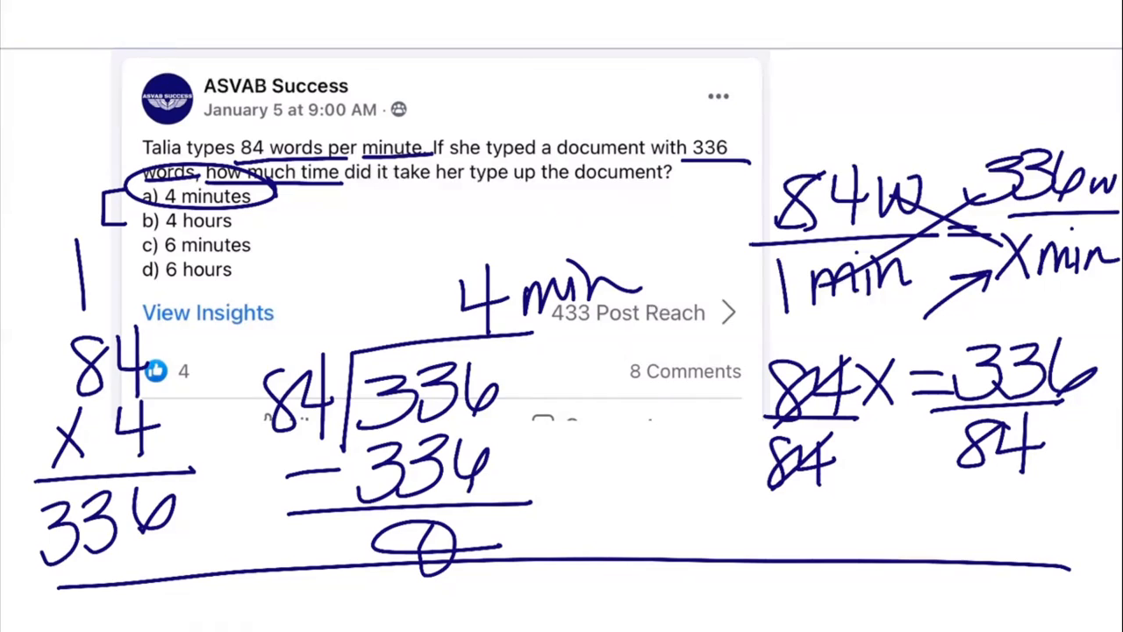
mouse_move(636, 84)
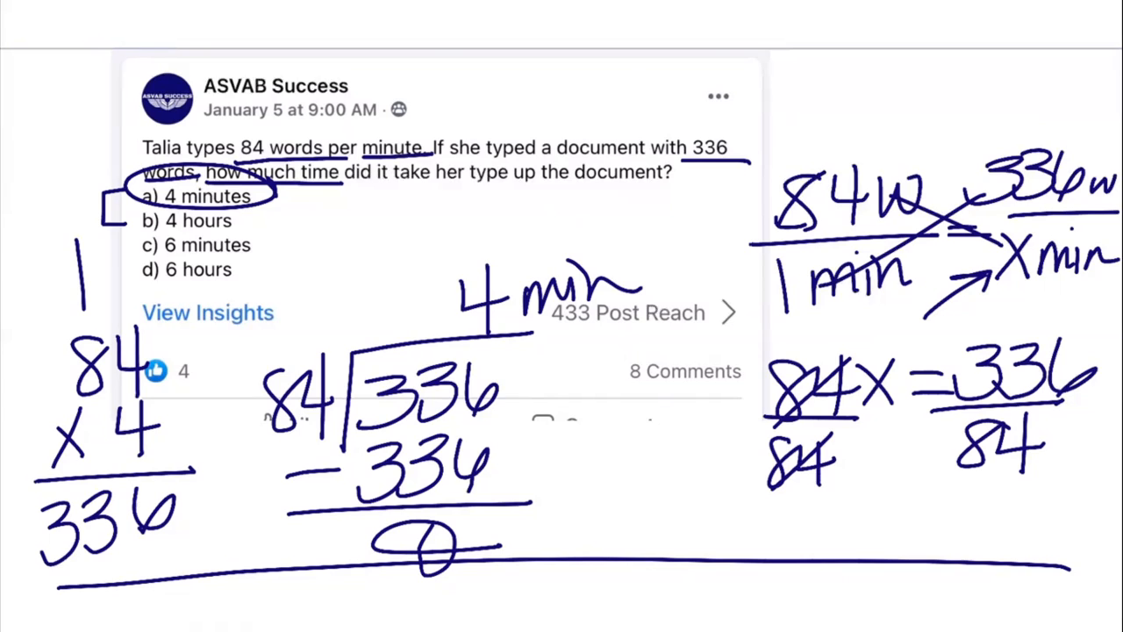
mouse_move(719, 24)
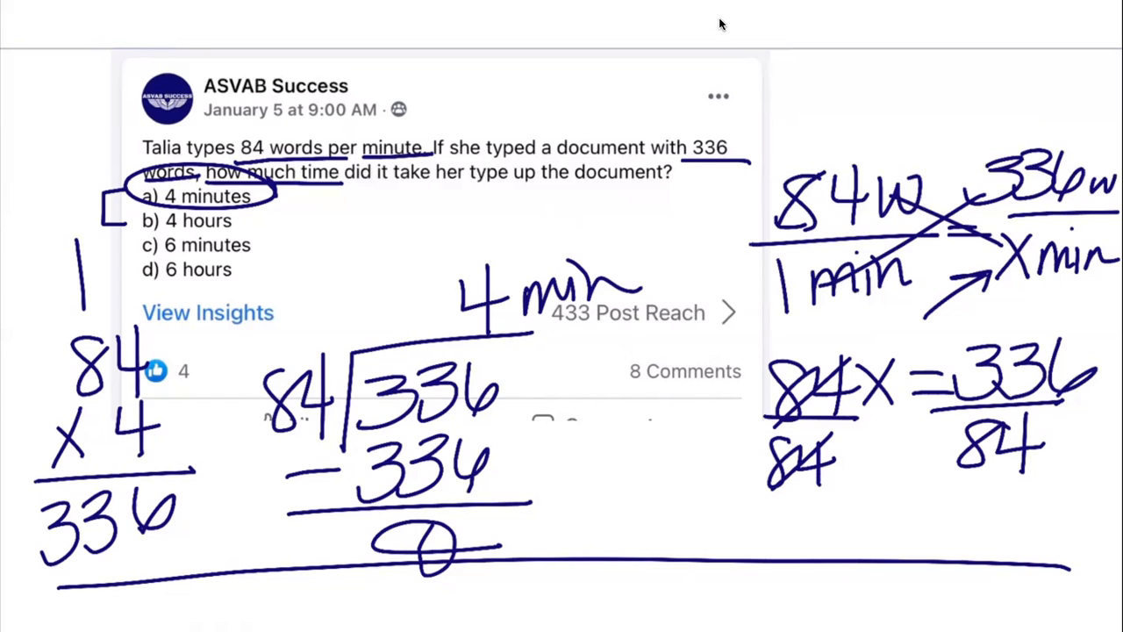
mouse_move(759, 320)
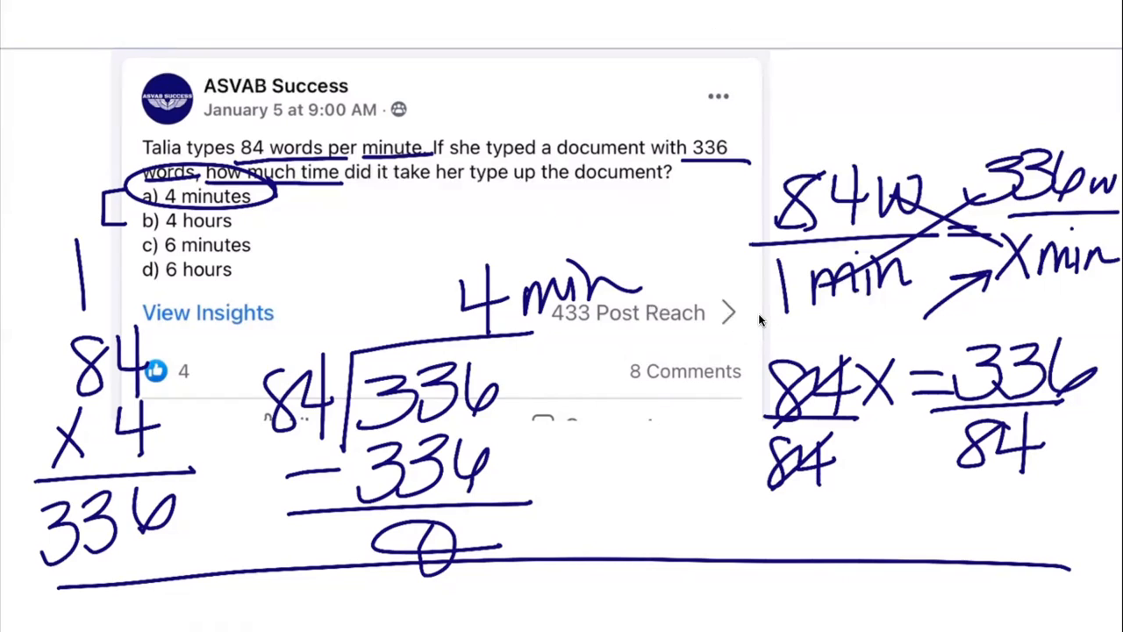